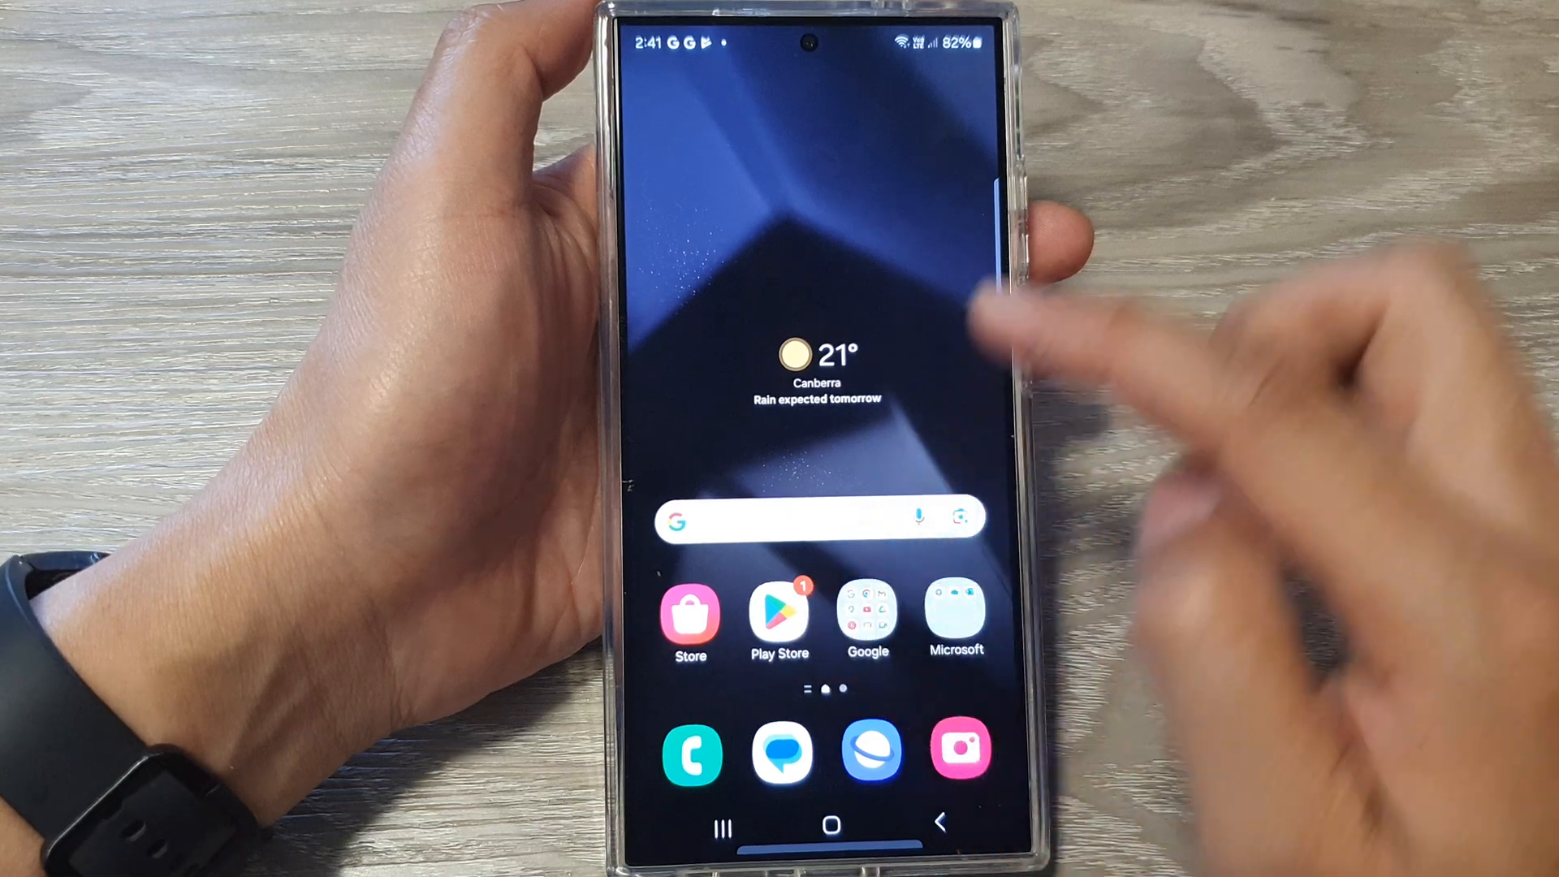
- Search the Play Store for google docs, showing Google Docs as already installed
{"action": "scroll", "scroll_direction": "up", "scroll_amount": 3}
{"action": "type", "text": "google docs"}
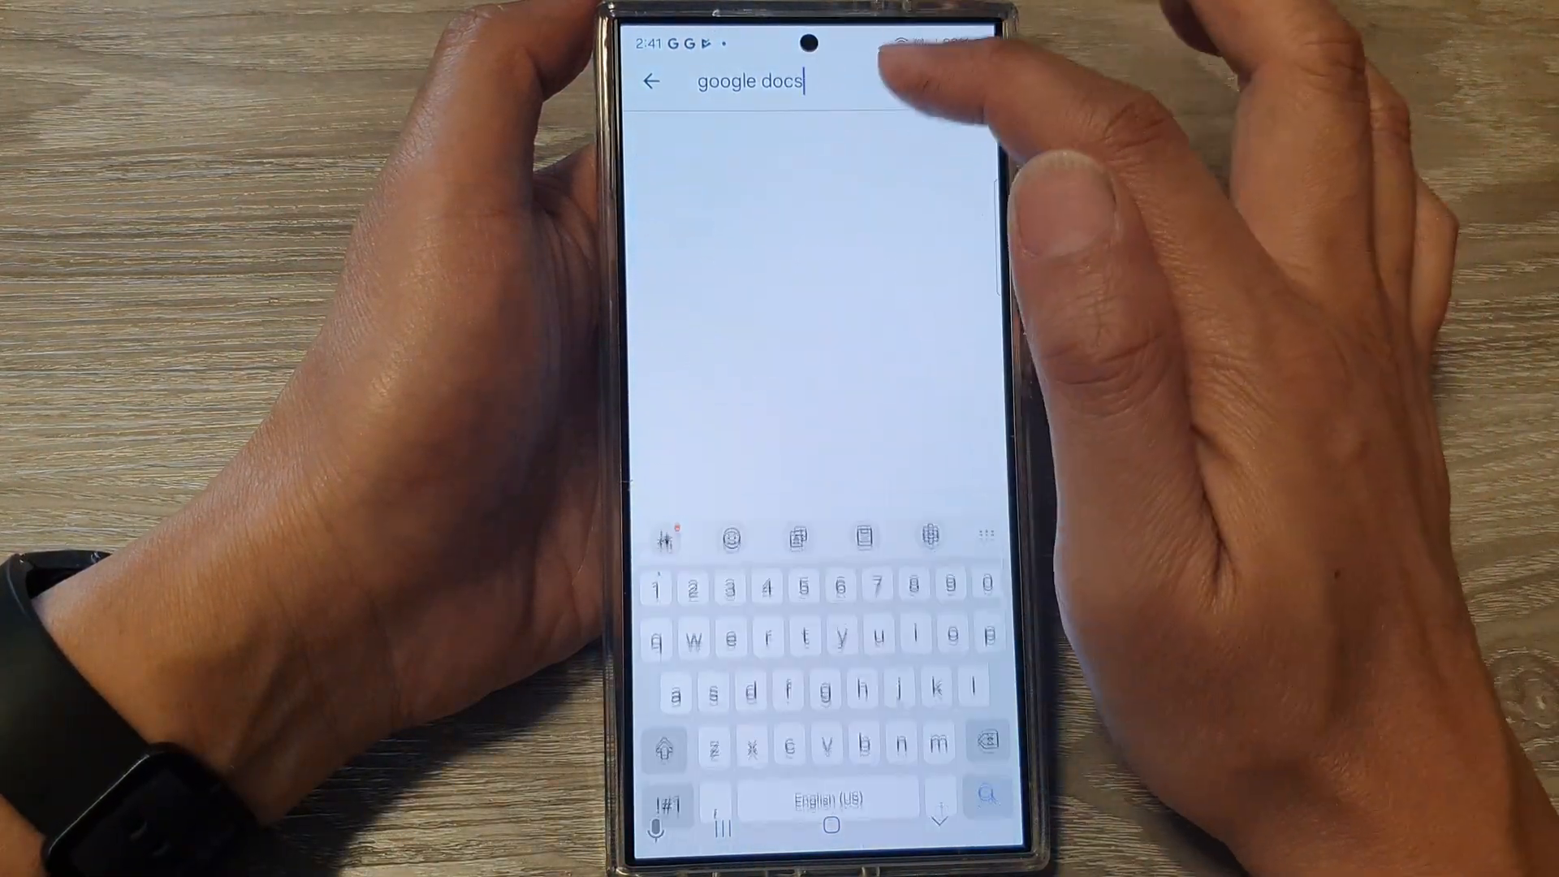
{"action": "key", "text": "enter"}
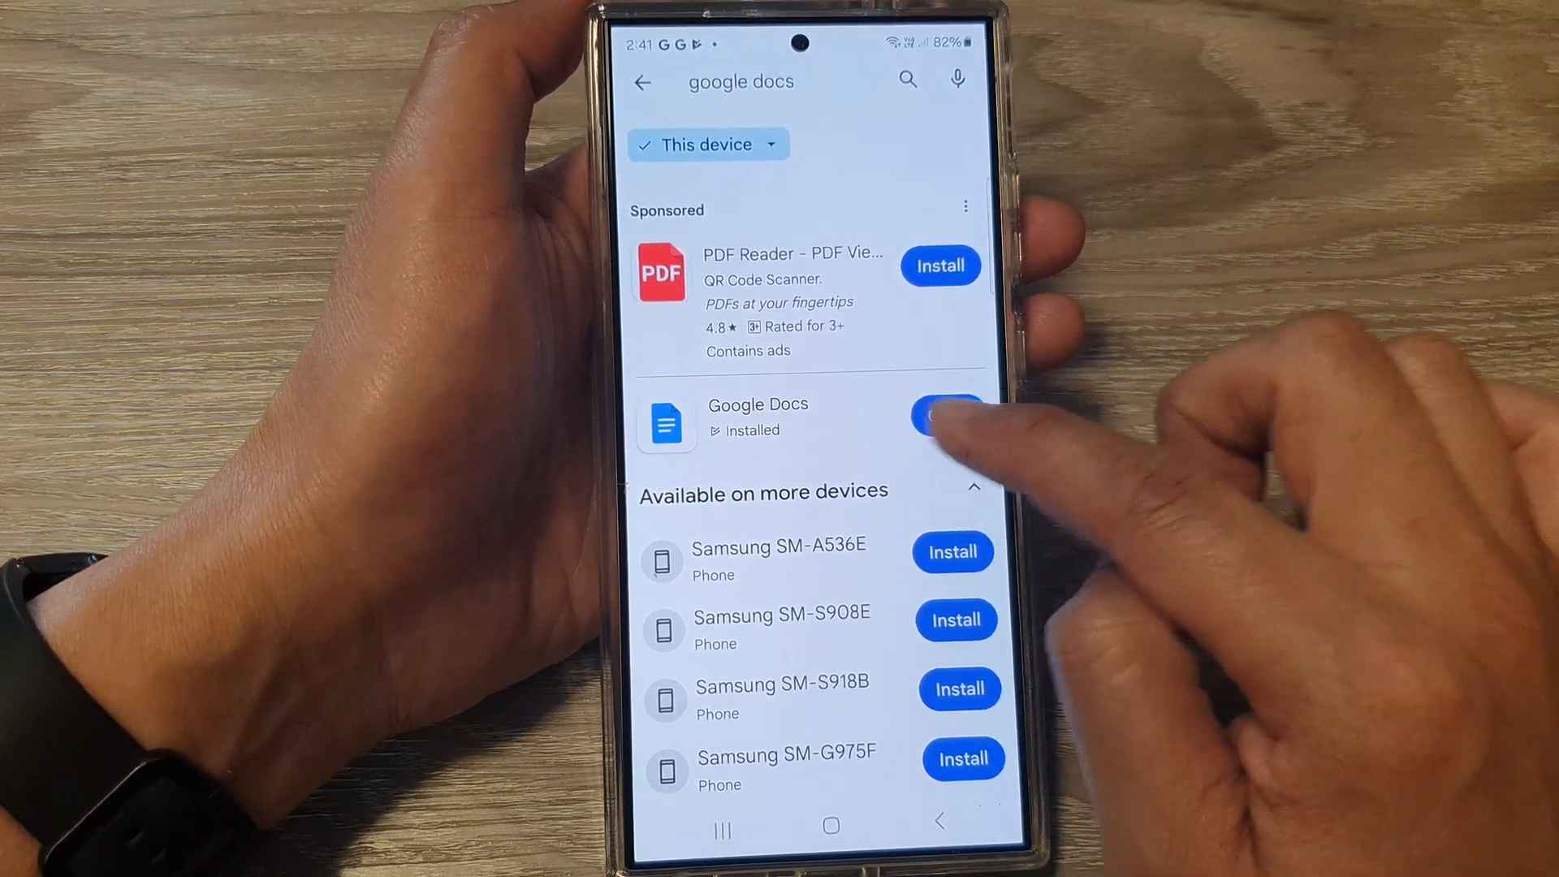
- Launch Google Docs from the results and create a blank new document
{"action": "left_click", "coordinate": [942, 416]}
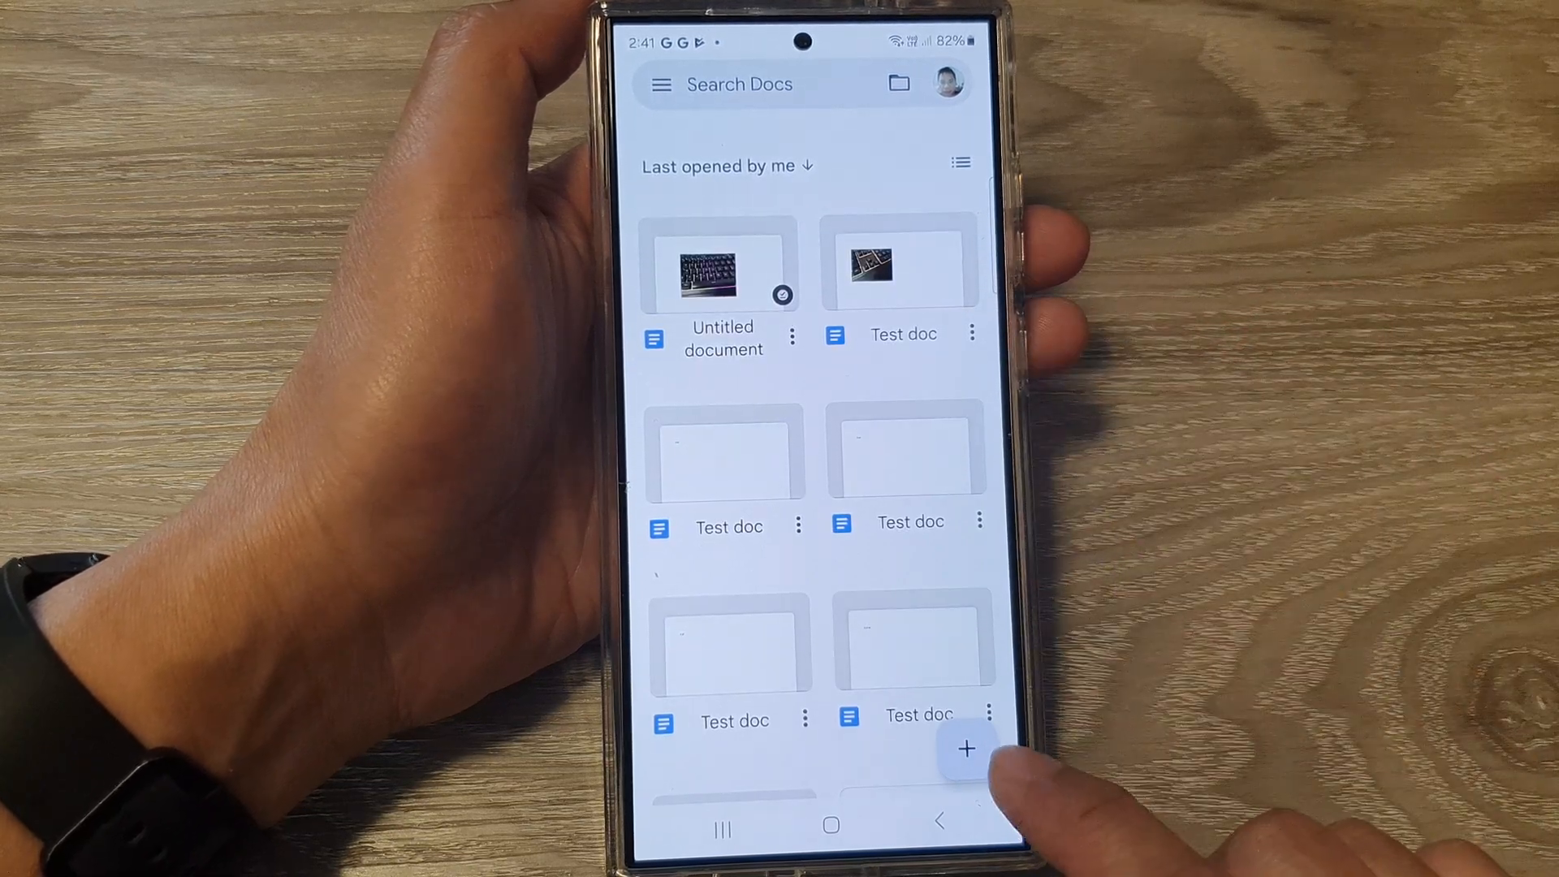
{"action": "left_click", "coordinate": [962, 748]}
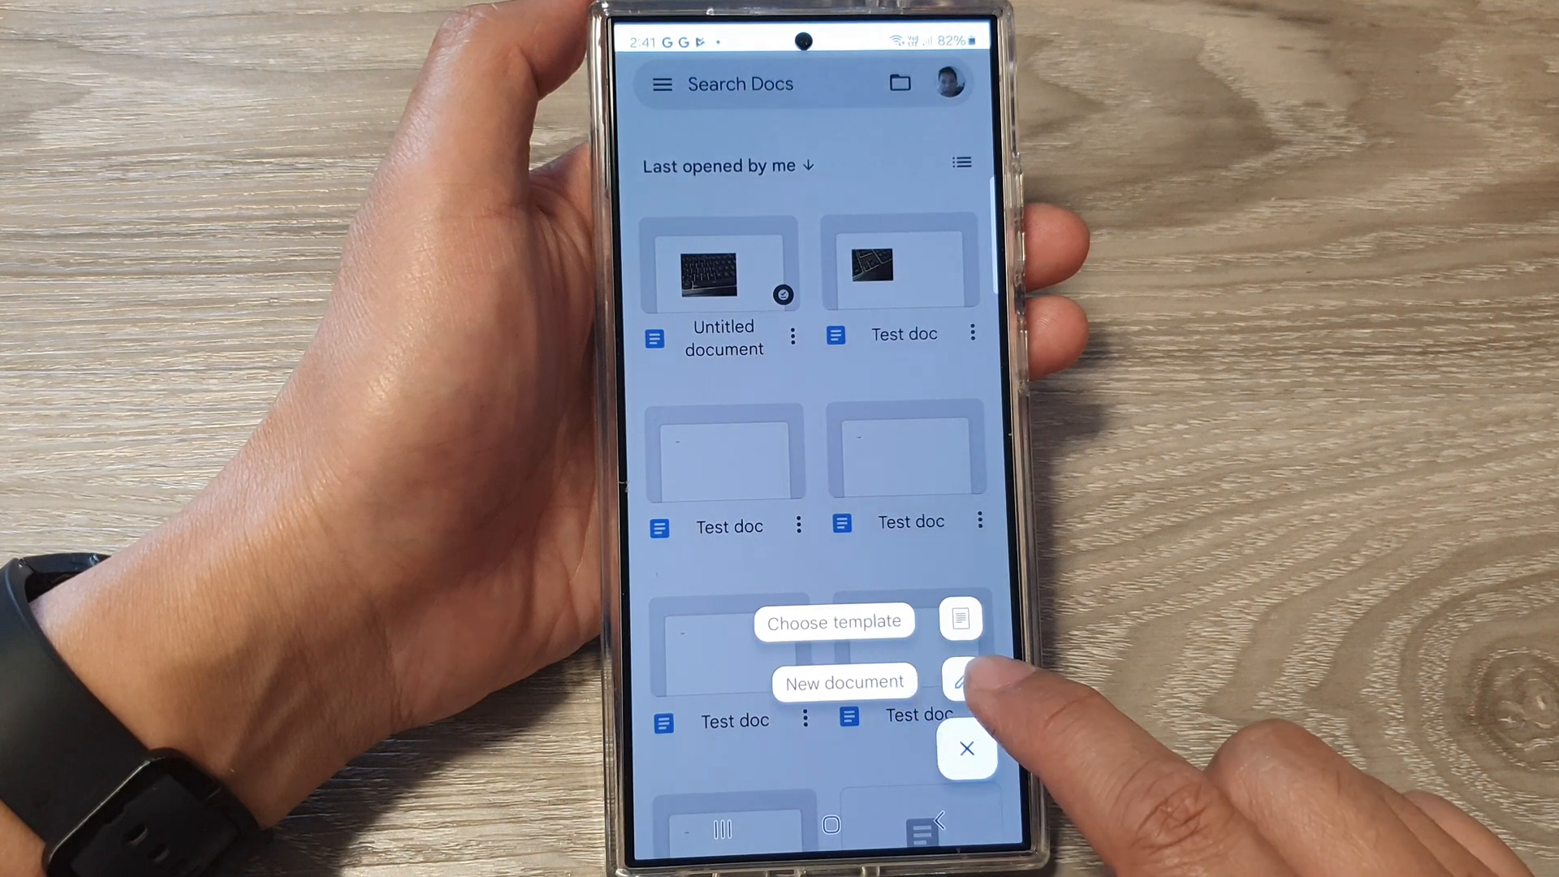
{"action": "left_click", "coordinate": [844, 682]}
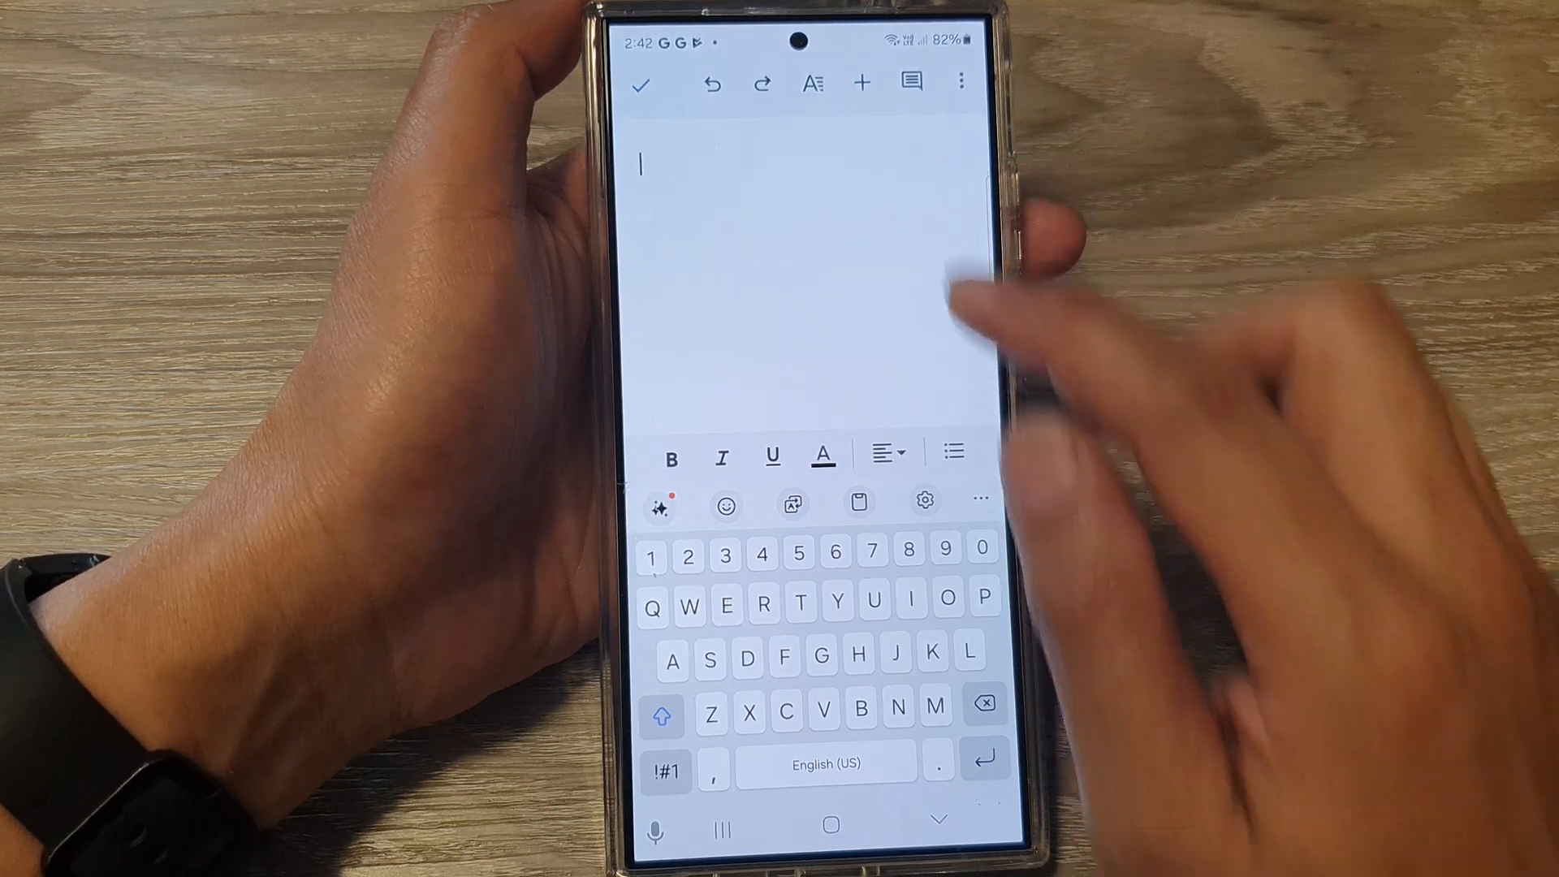
- Insert the keyboard photo from the photo library into the document
{"action": "left_click", "coordinate": [862, 83]}
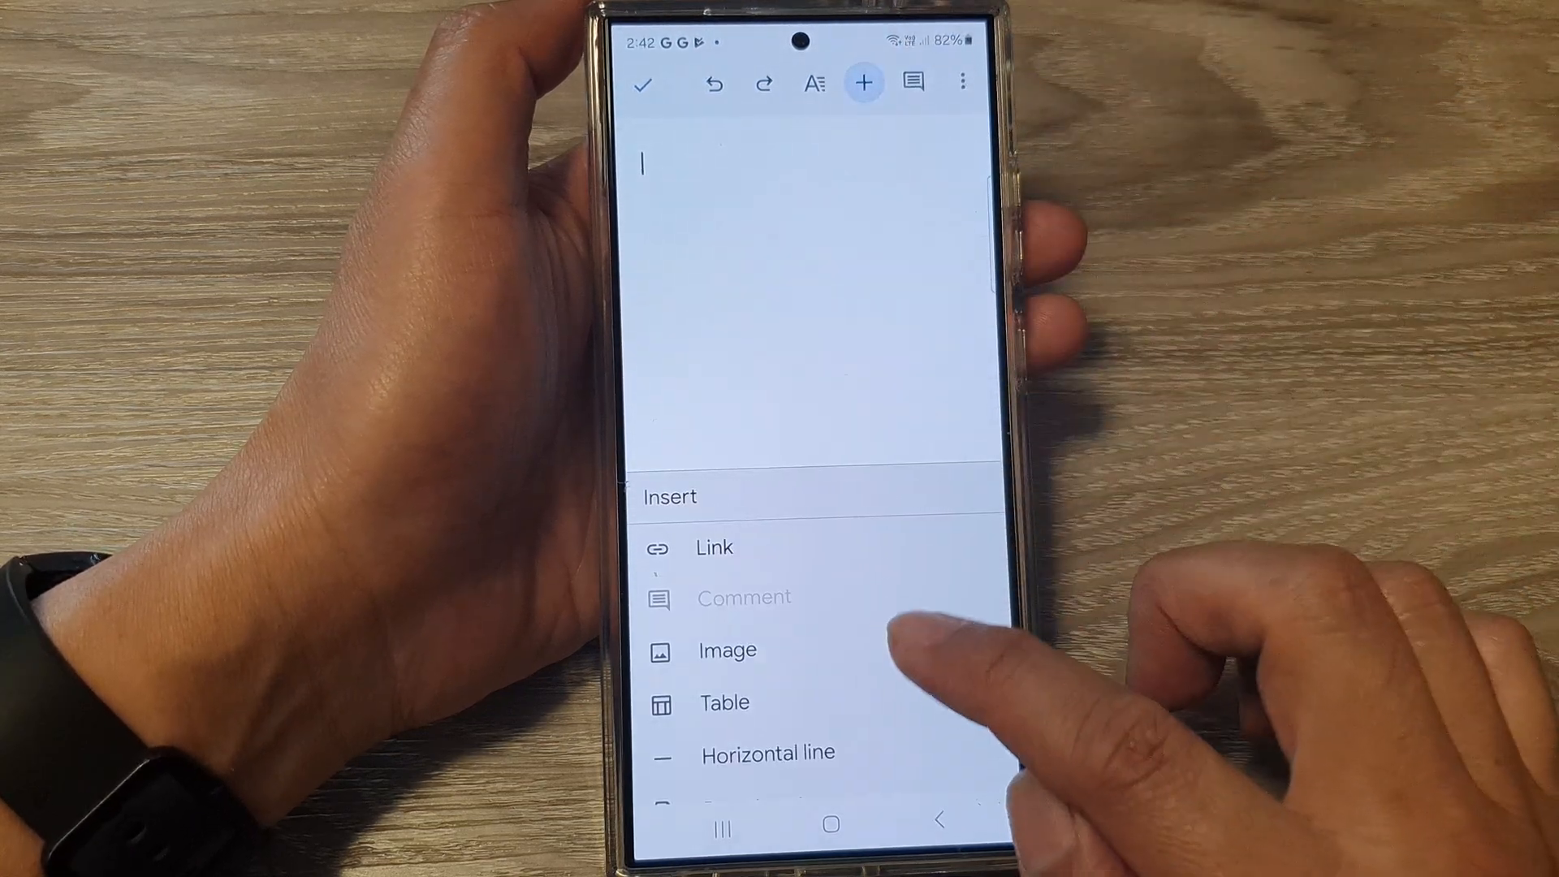
{"action": "left_click", "coordinate": [727, 649]}
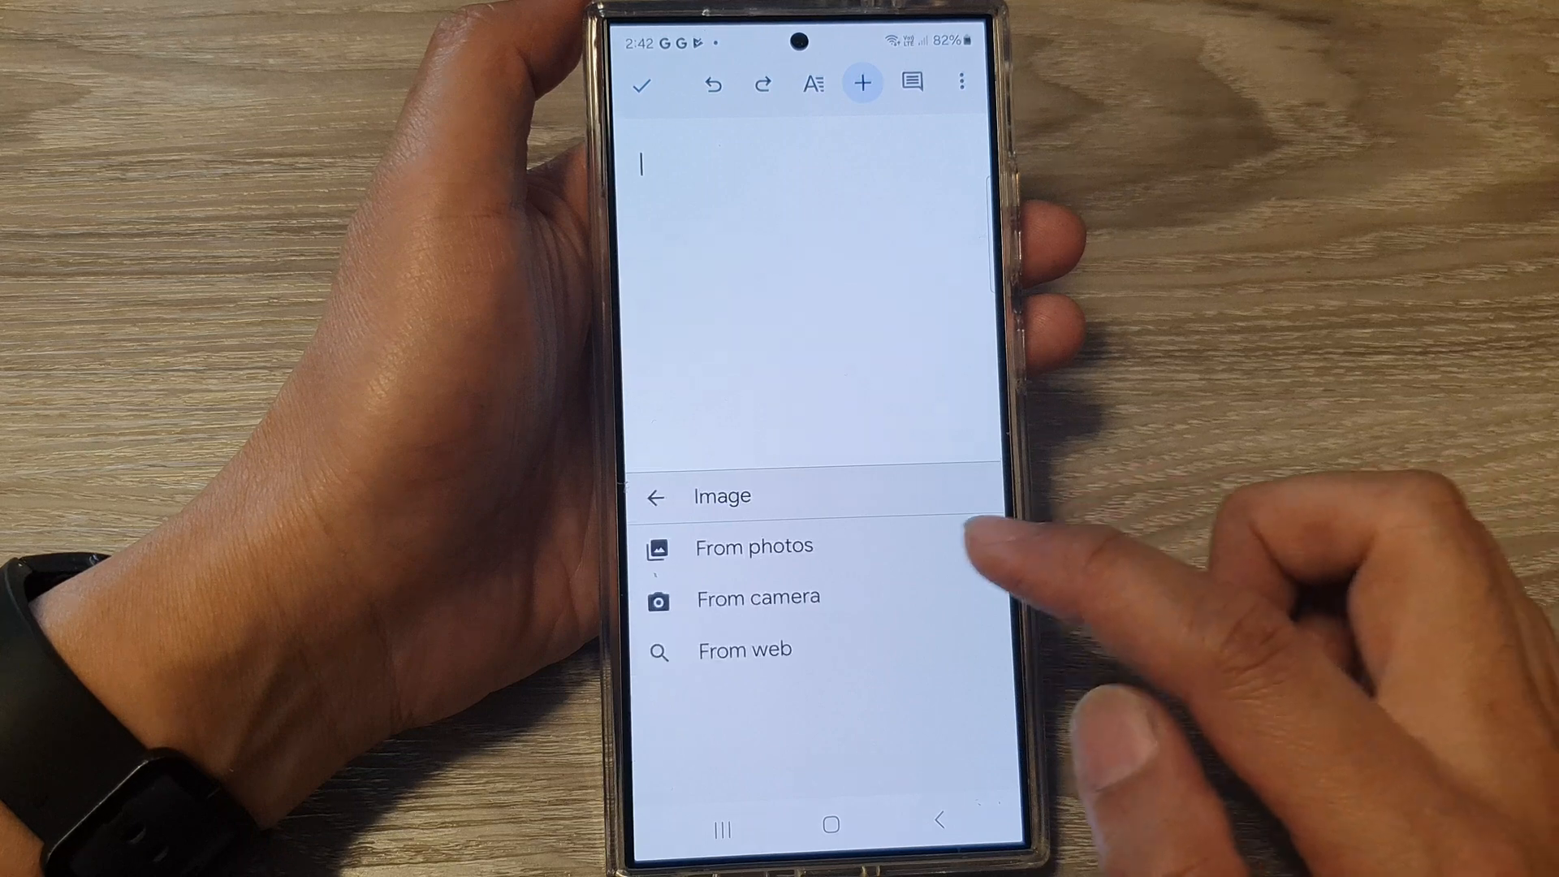
{"action": "mouse_move", "coordinate": [815, 576]}
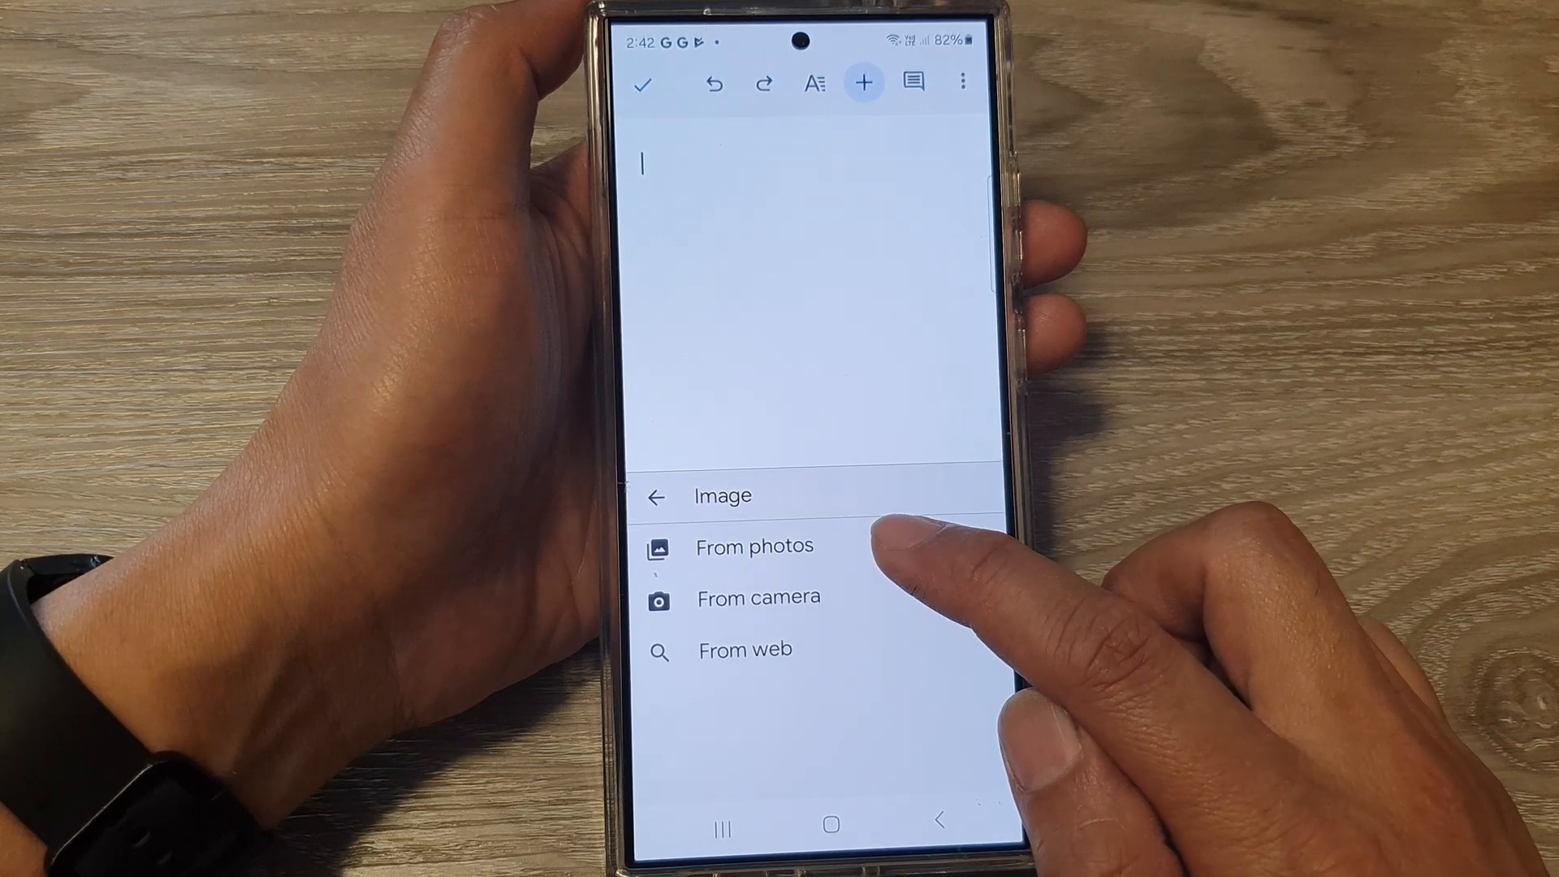
{"action": "left_click", "coordinate": [753, 545]}
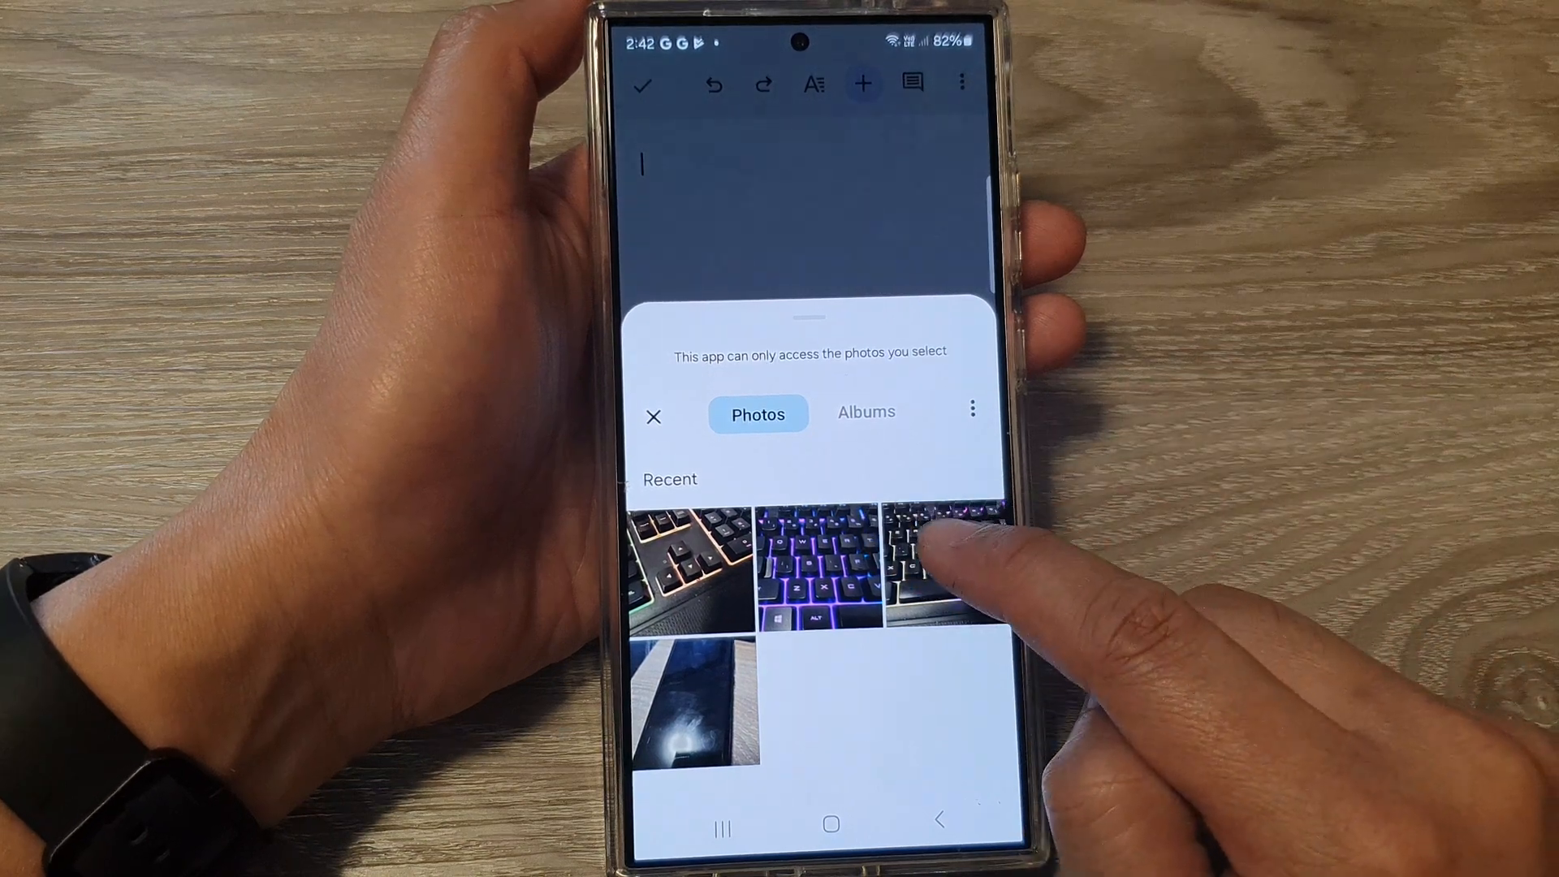
{"action": "left_click", "coordinate": [924, 567]}
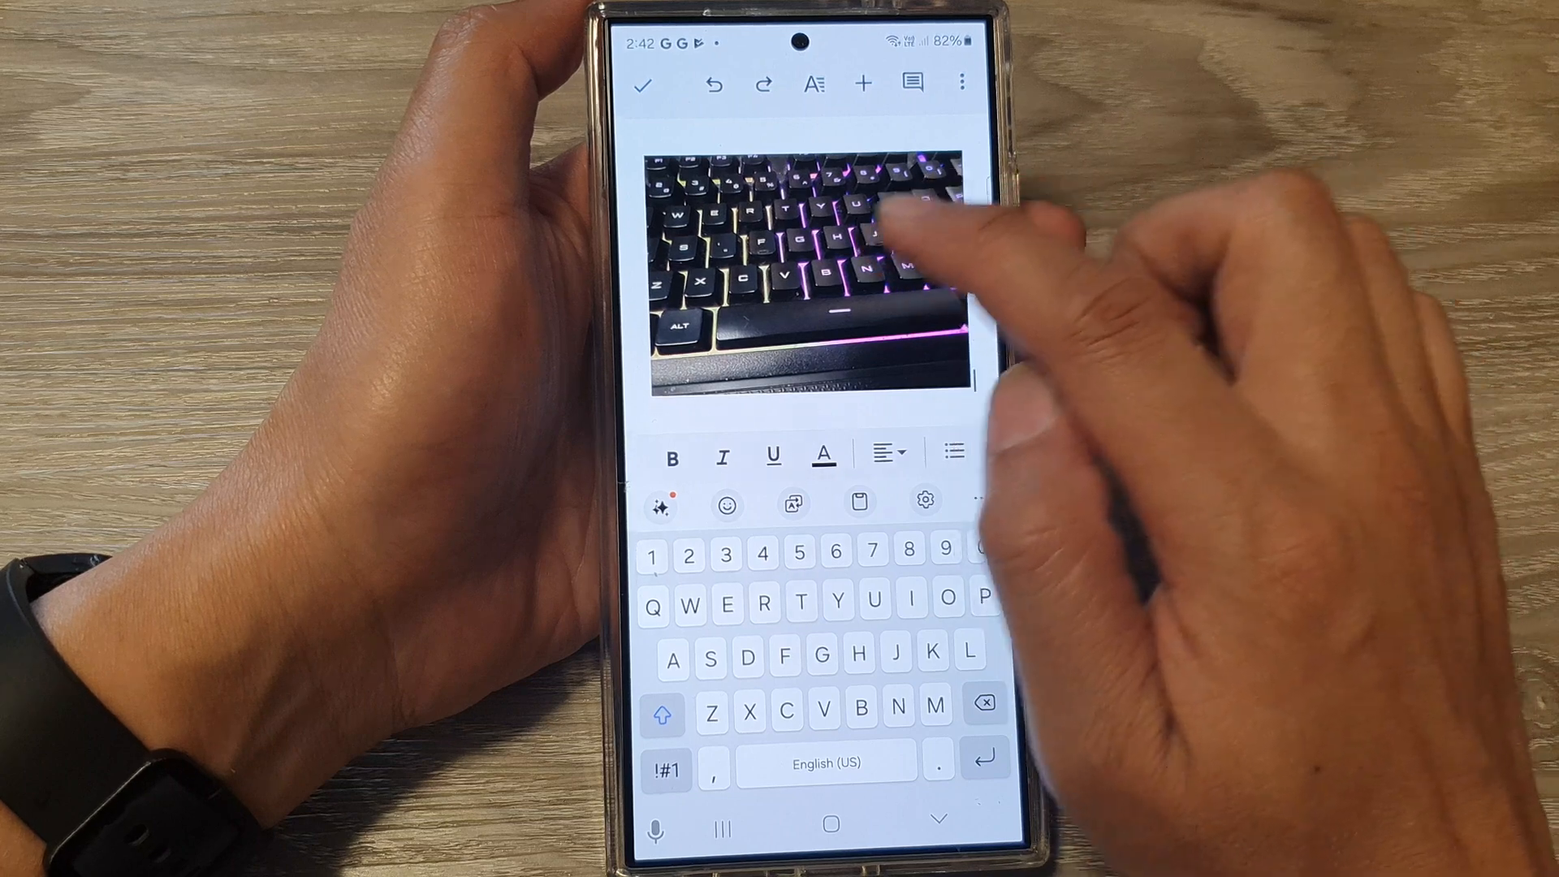
- Select the inserted keyboard photo and copy it to the clipboard
{"action": "left_click", "coordinate": [844, 239]}
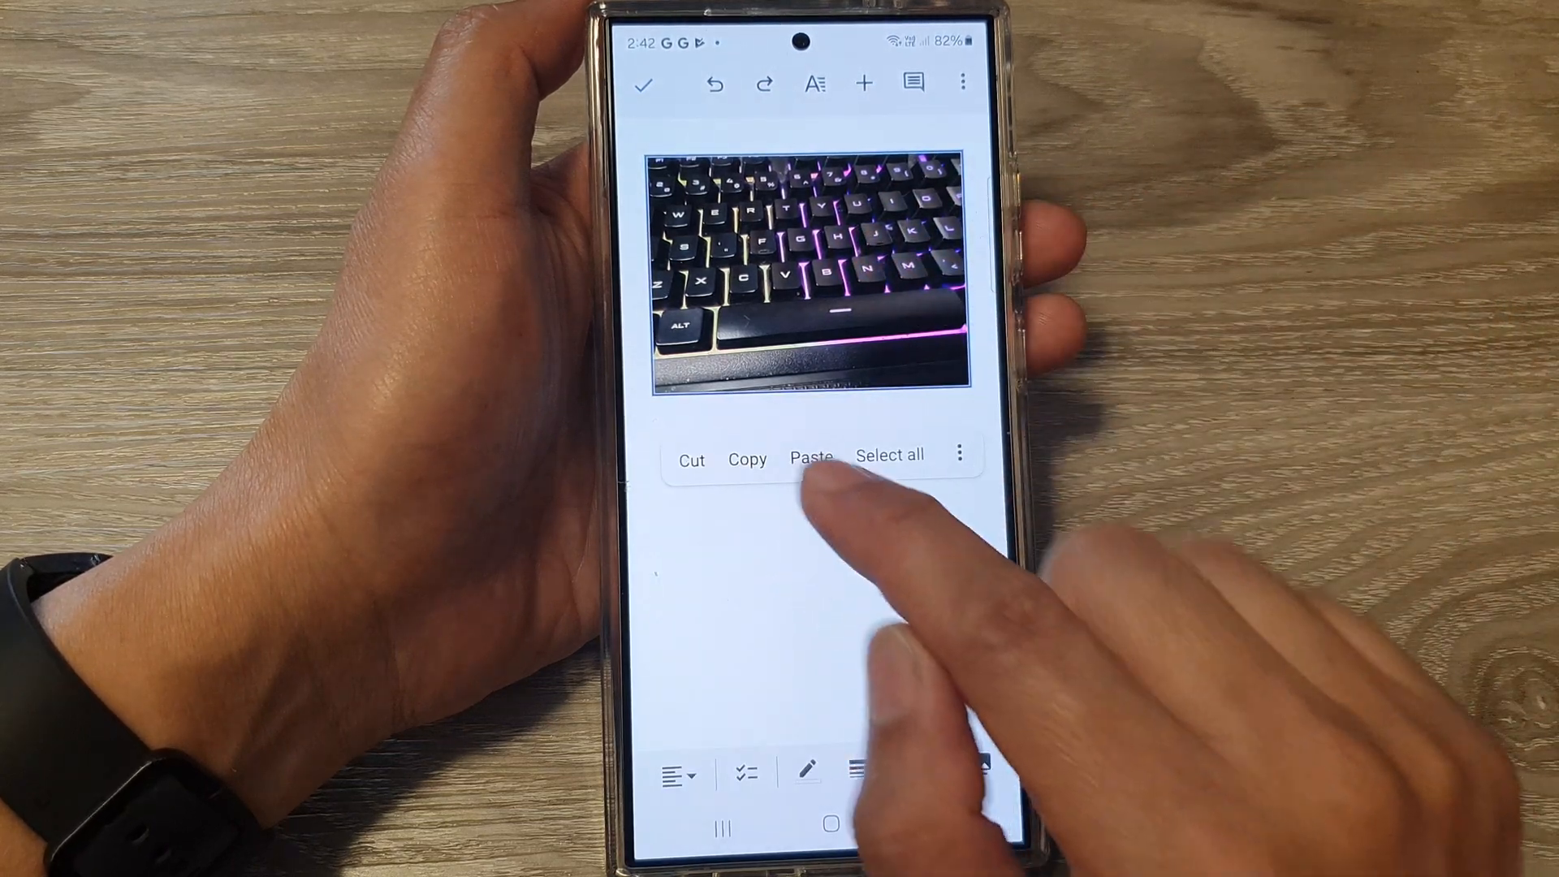
{"action": "left_click", "coordinate": [747, 457]}
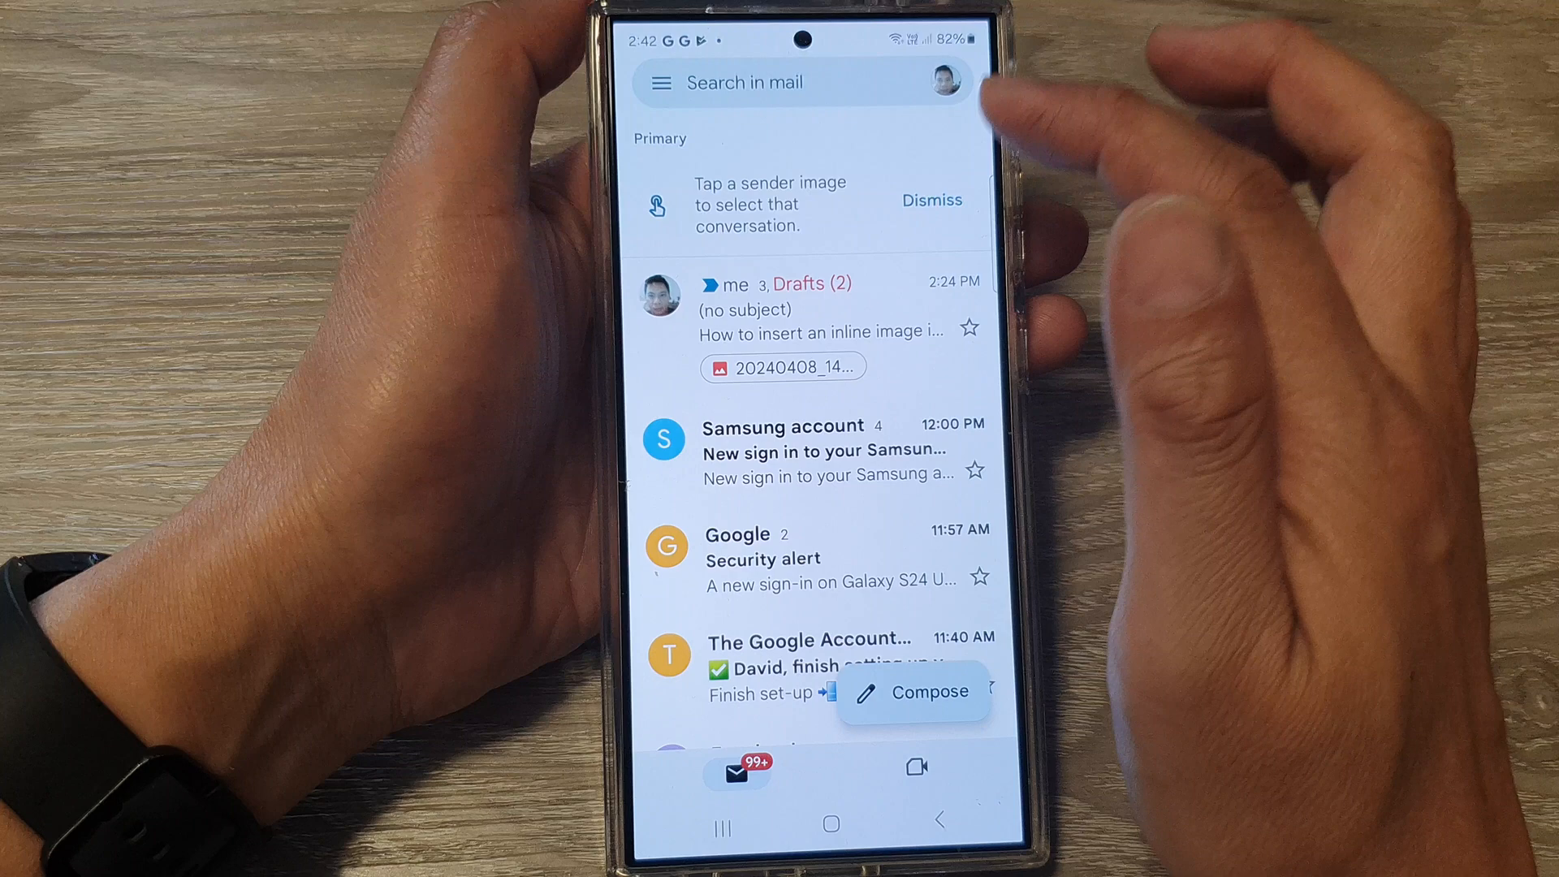
- Compose a new email with body lines 'This is a test.' and 'End text.'
{"action": "left_click", "coordinate": [910, 690]}
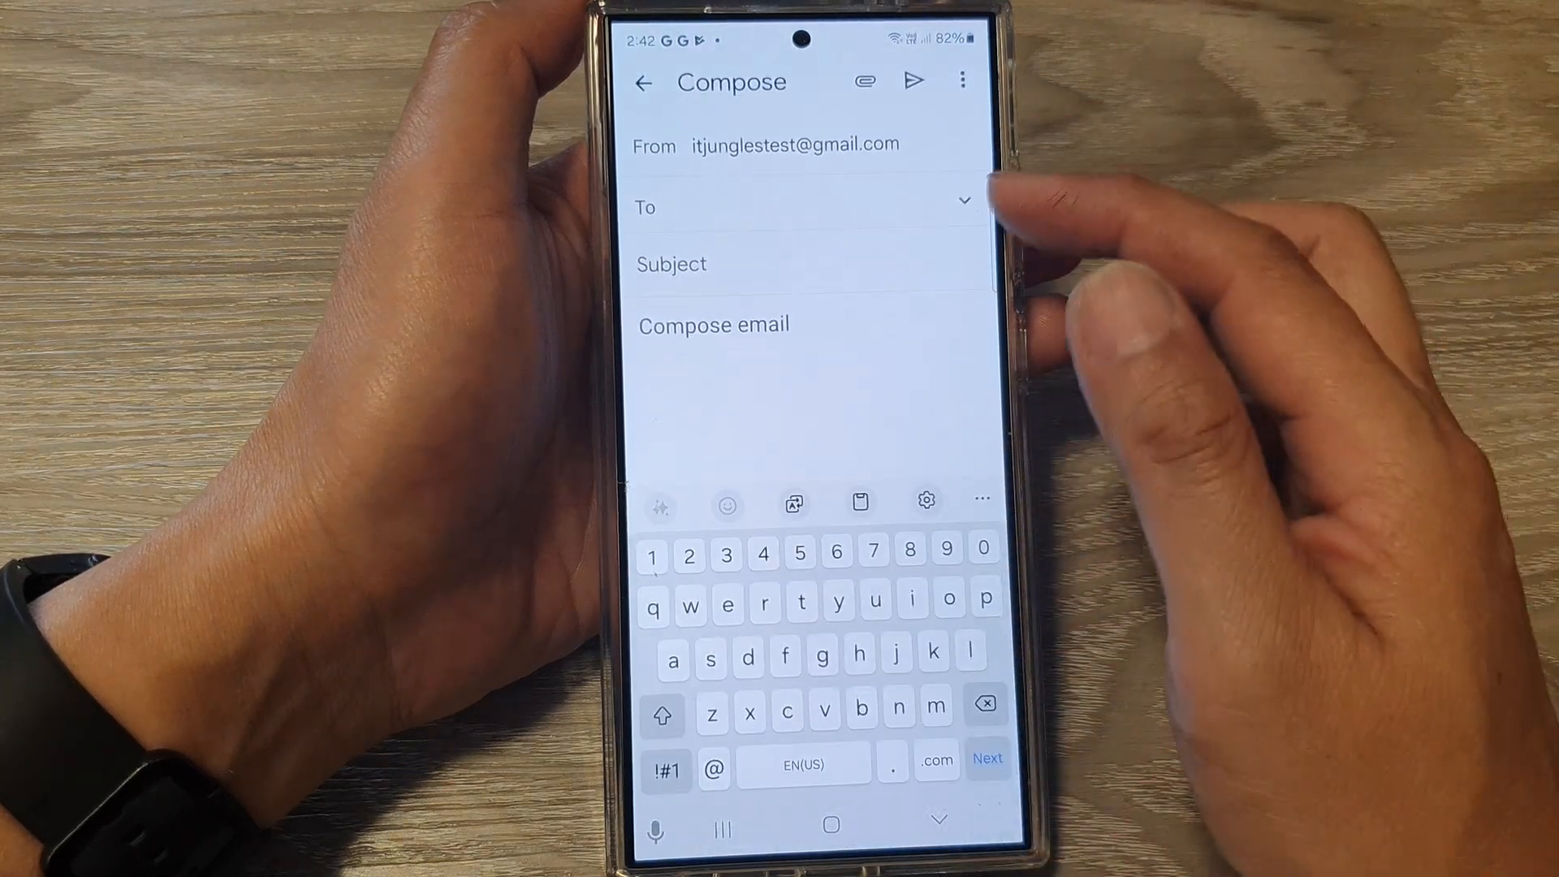
{"action": "left_click", "coordinate": [806, 327]}
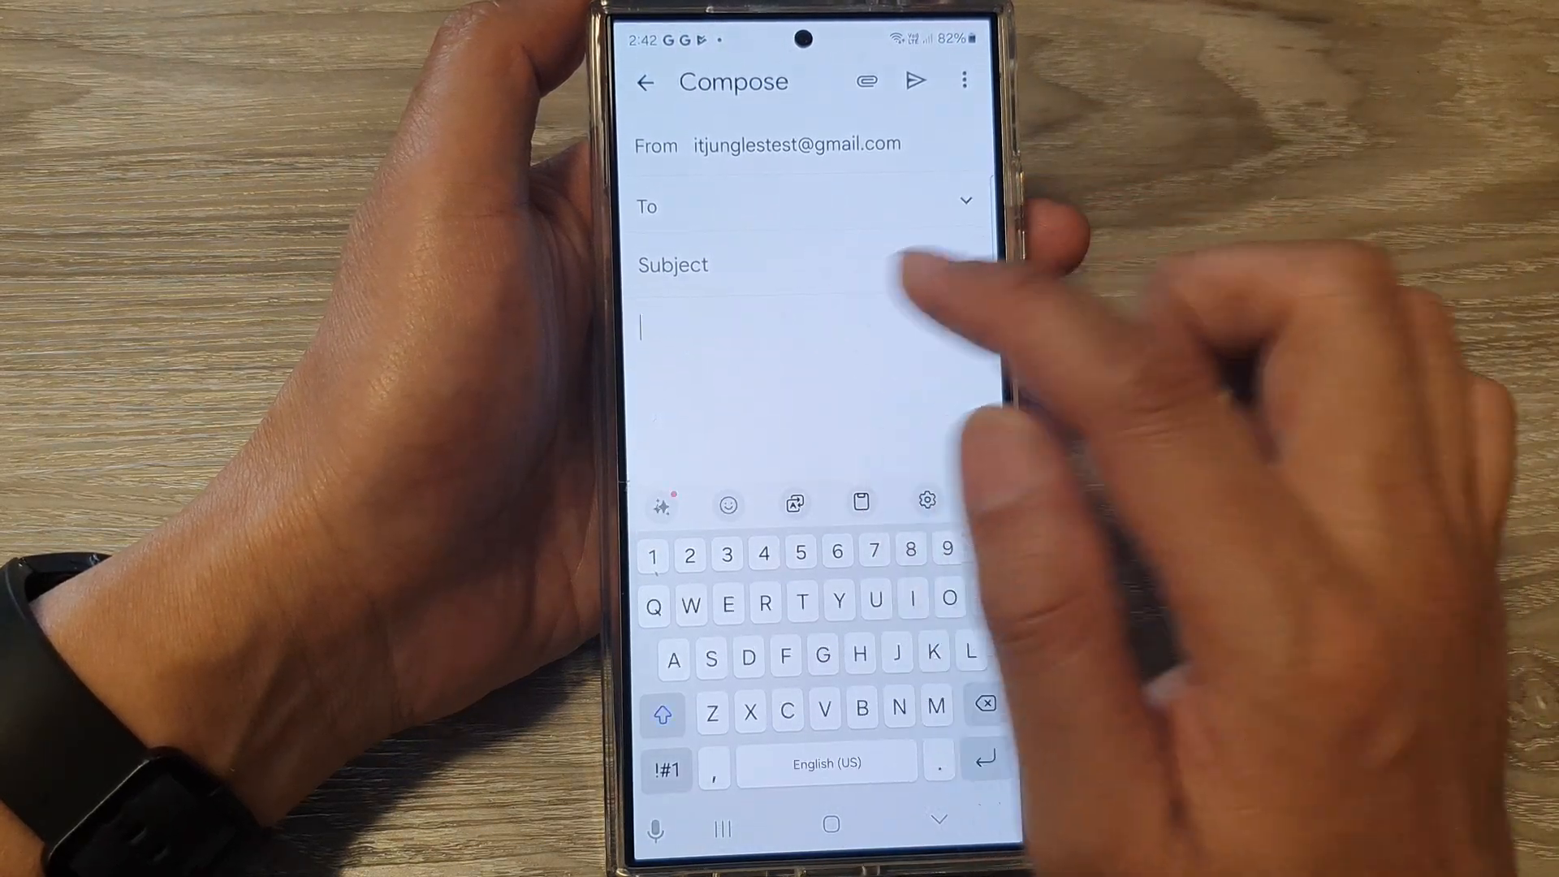
{"action": "type", "text": "This is a test."}
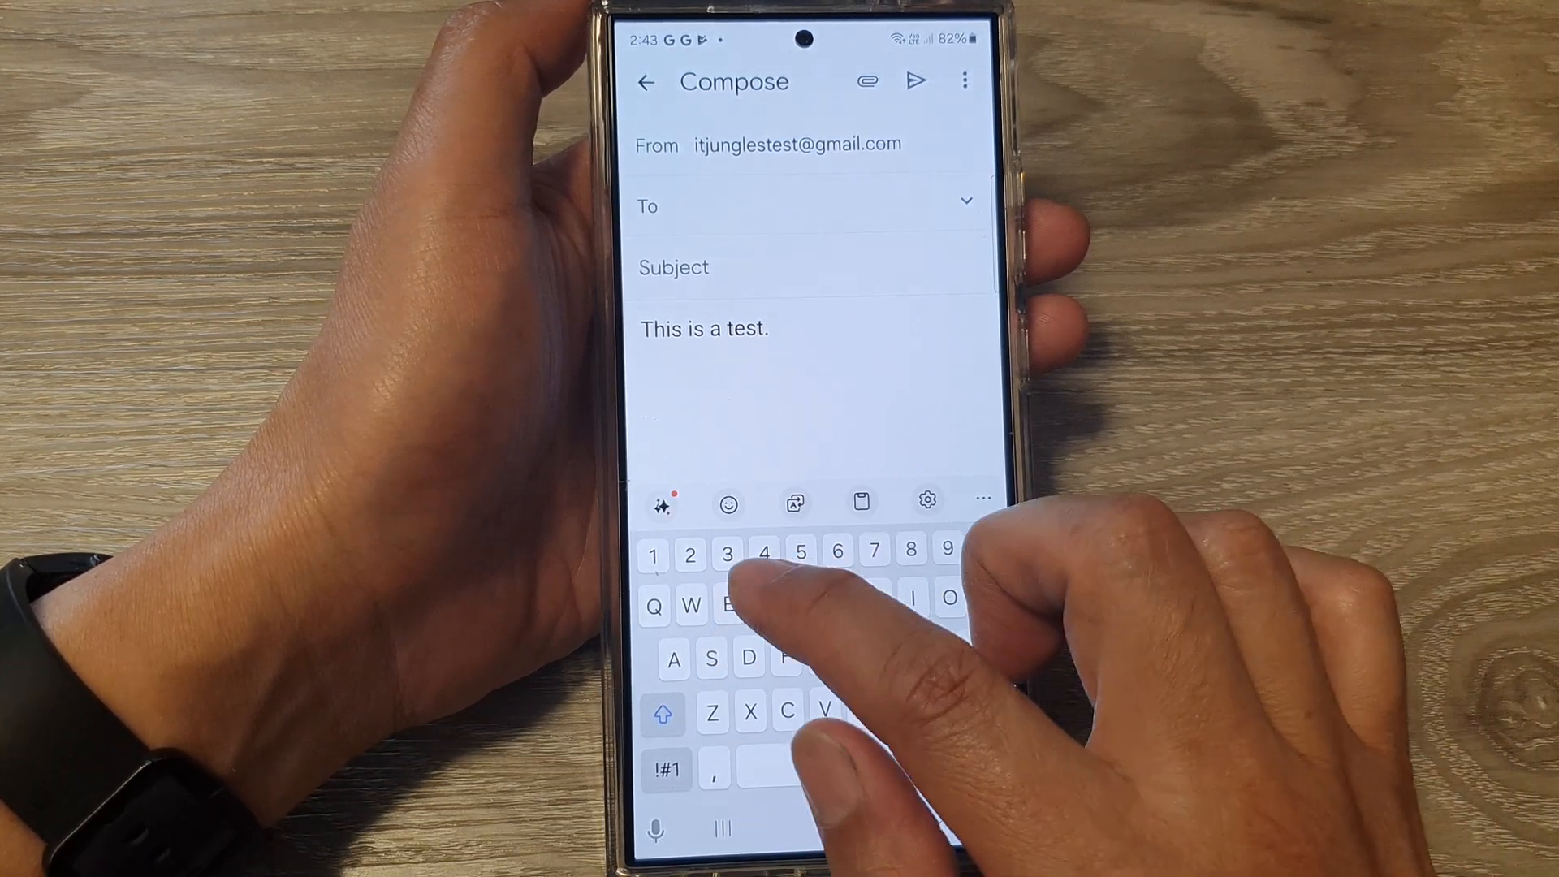
{"action": "type", "text": "End text."}
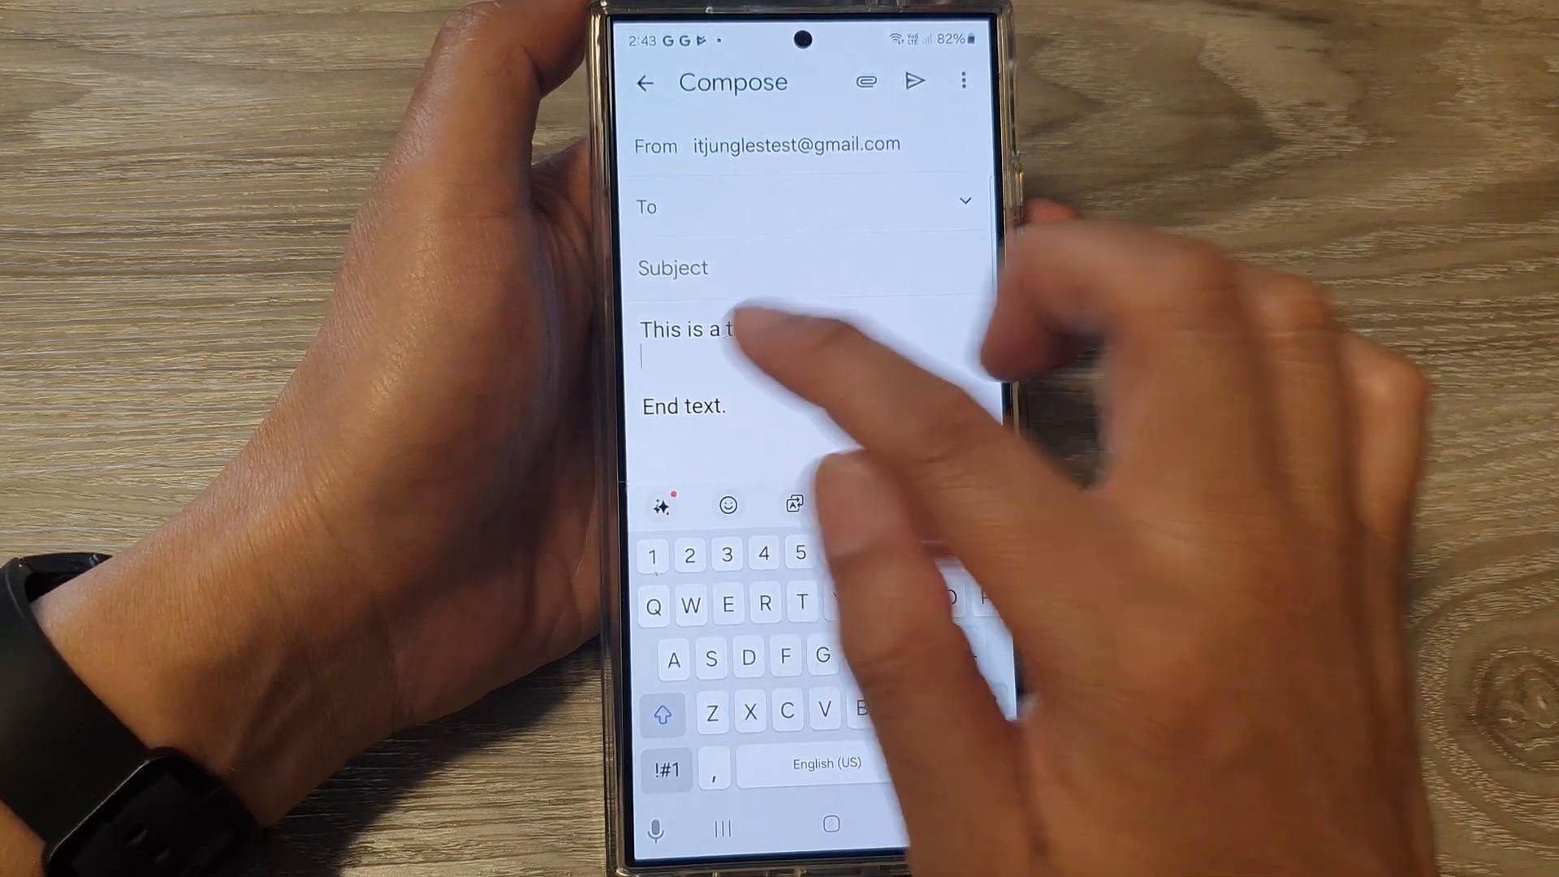
{"action": "type", "text": "est."}
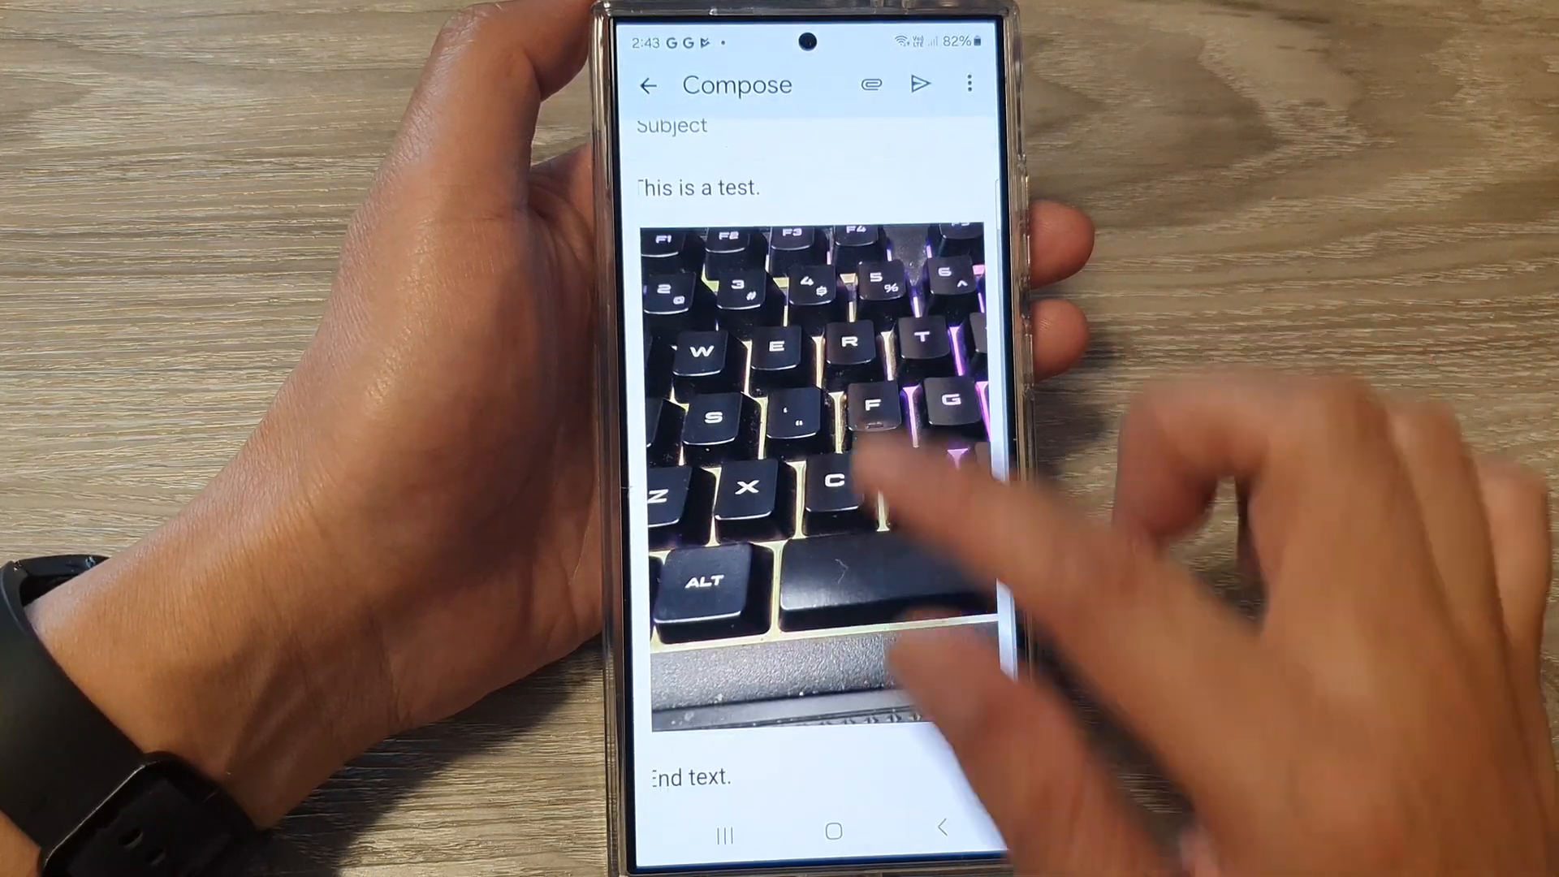
- Remove the oversized keyboard photo from the draft body and keep the message as a draft
{"action": "left_click", "coordinate": [697, 776]}
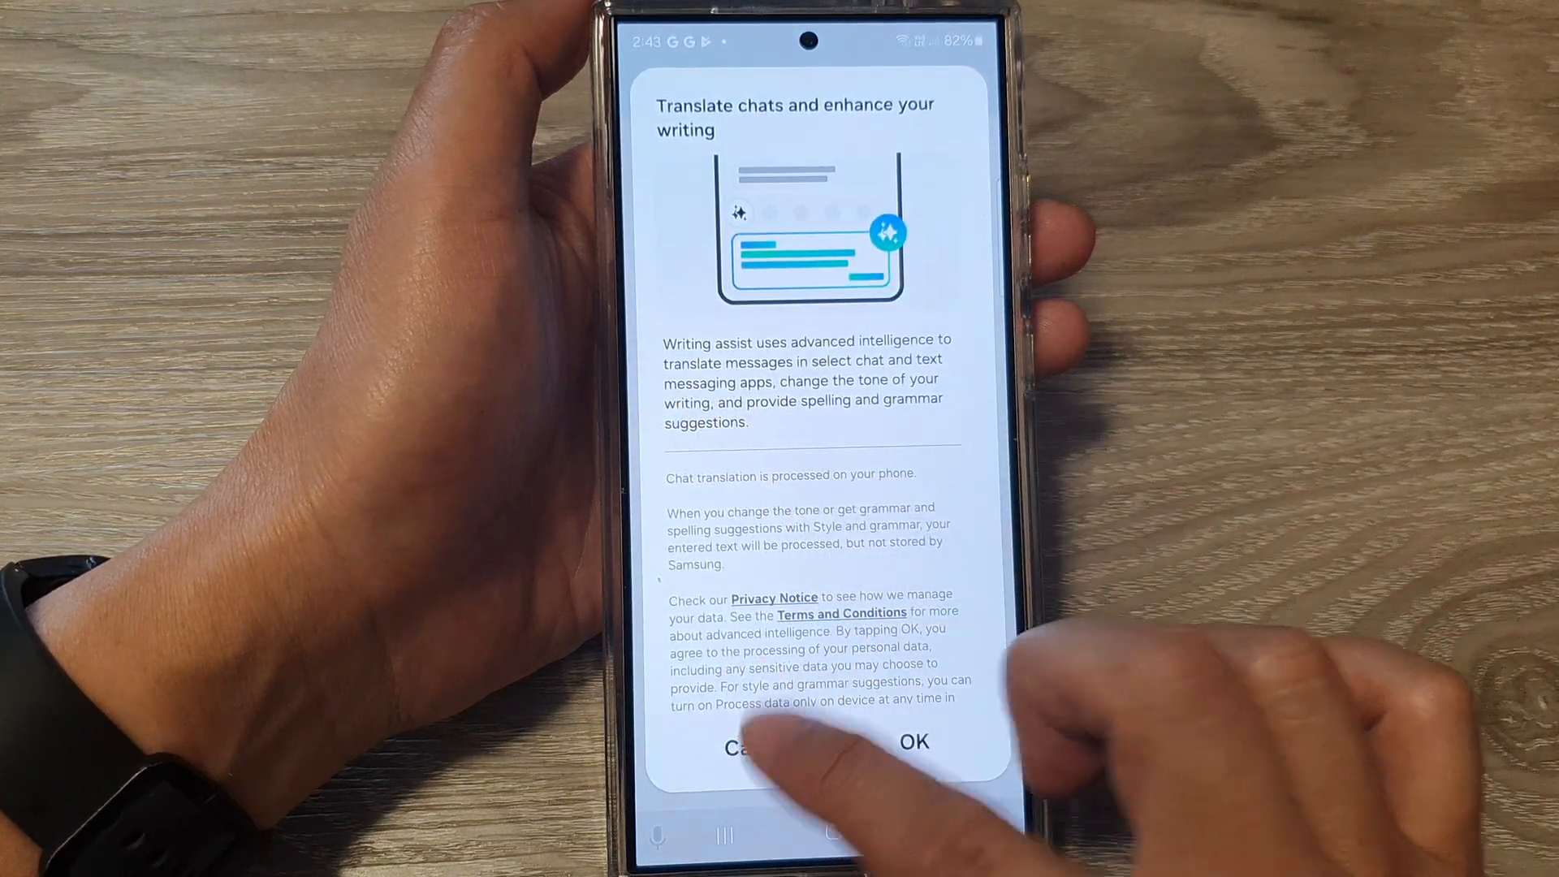
{"action": "left_click", "coordinate": [912, 747]}
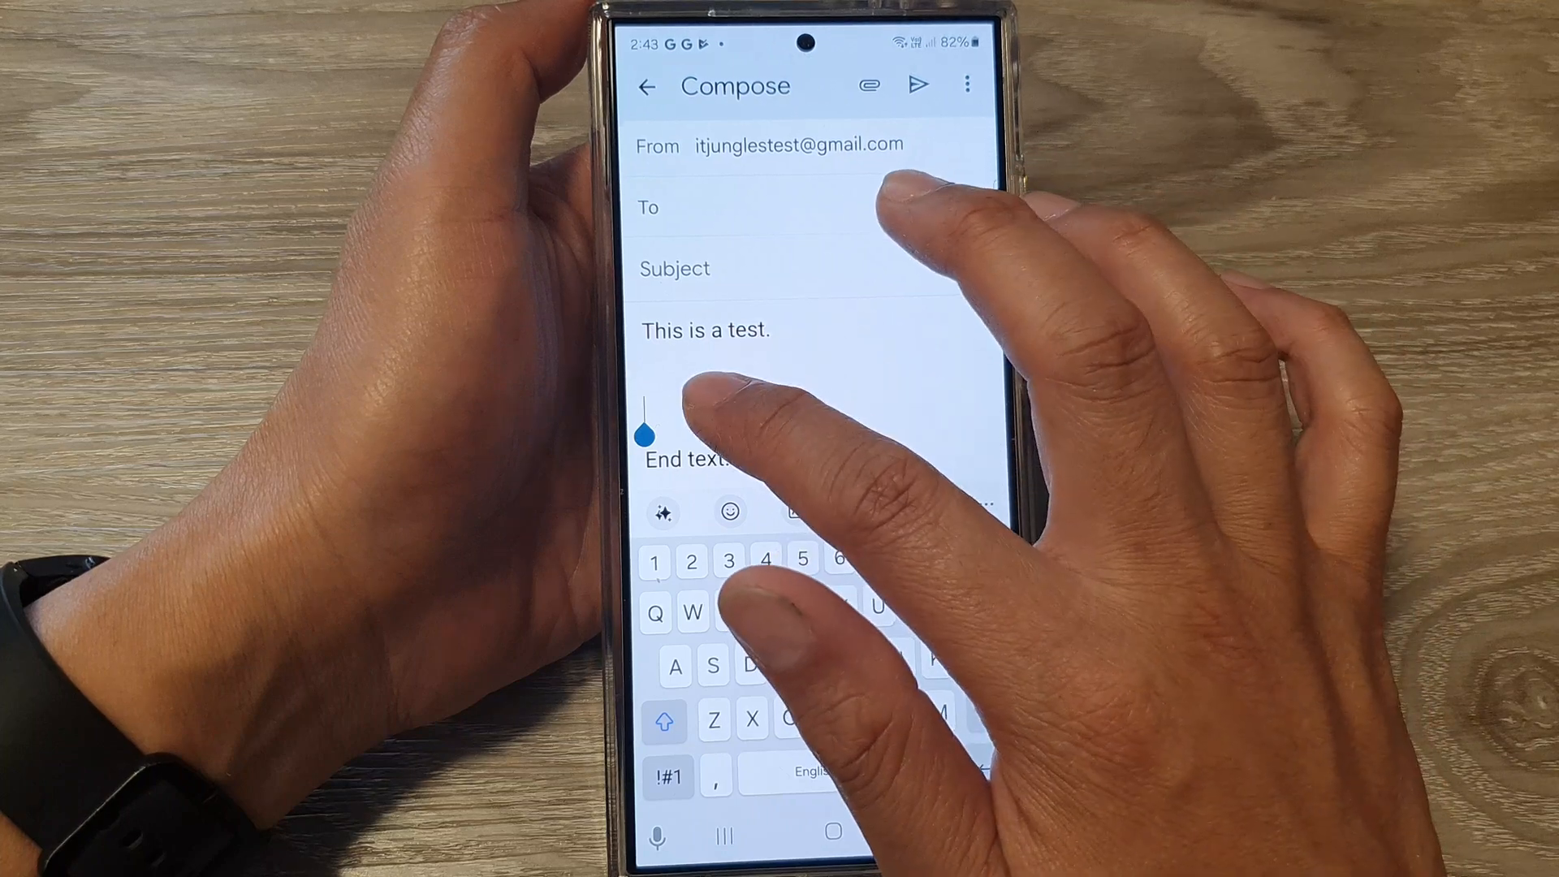
{"action": "left_click", "coordinate": [703, 330]}
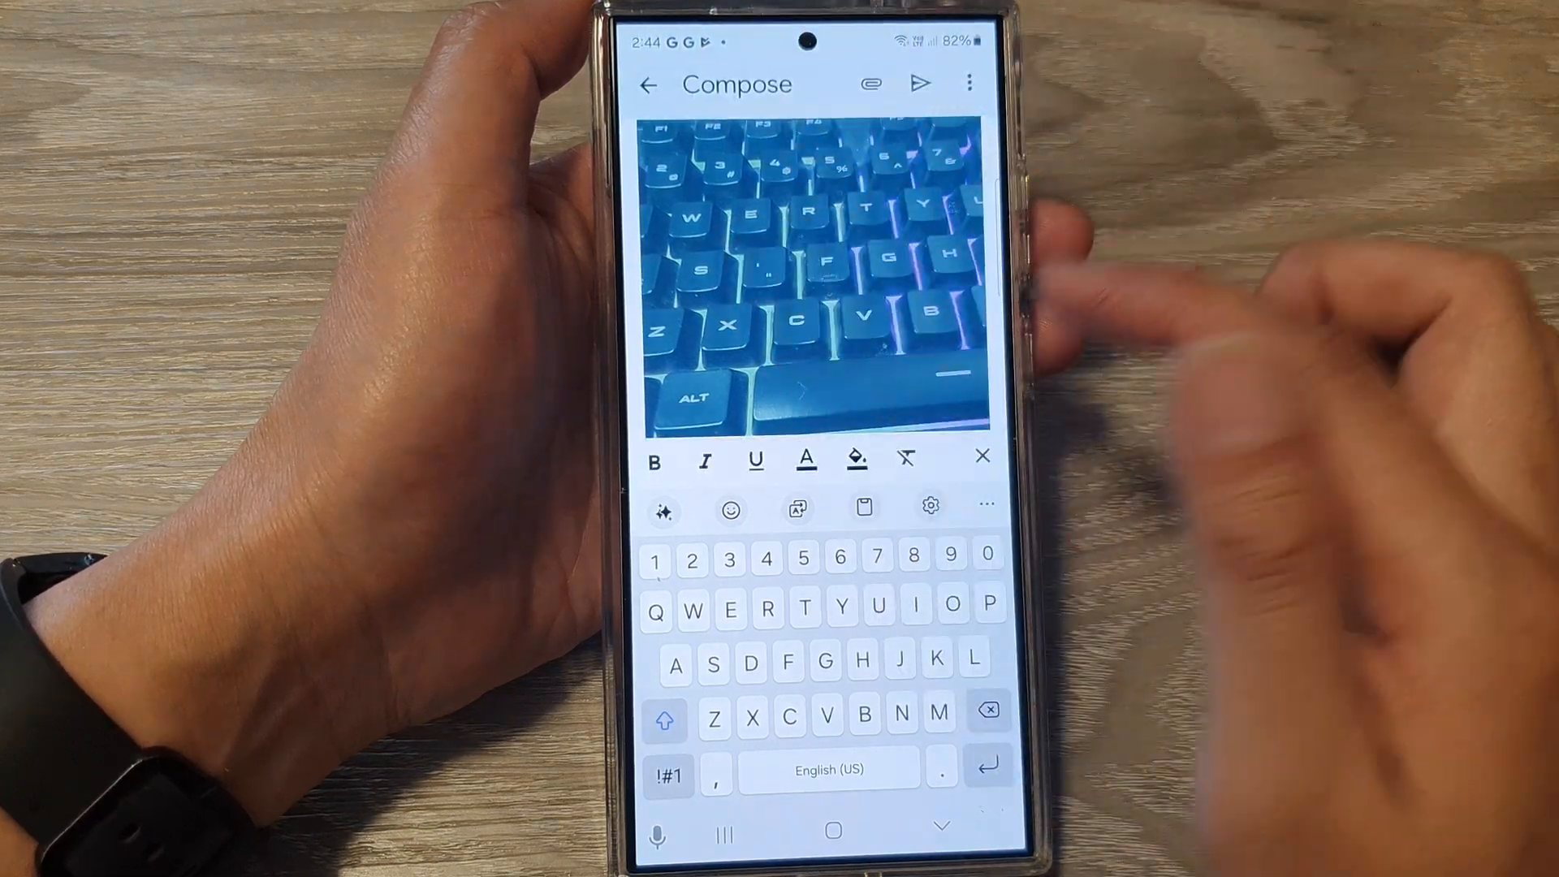
{"action": "left_click", "coordinate": [985, 505]}
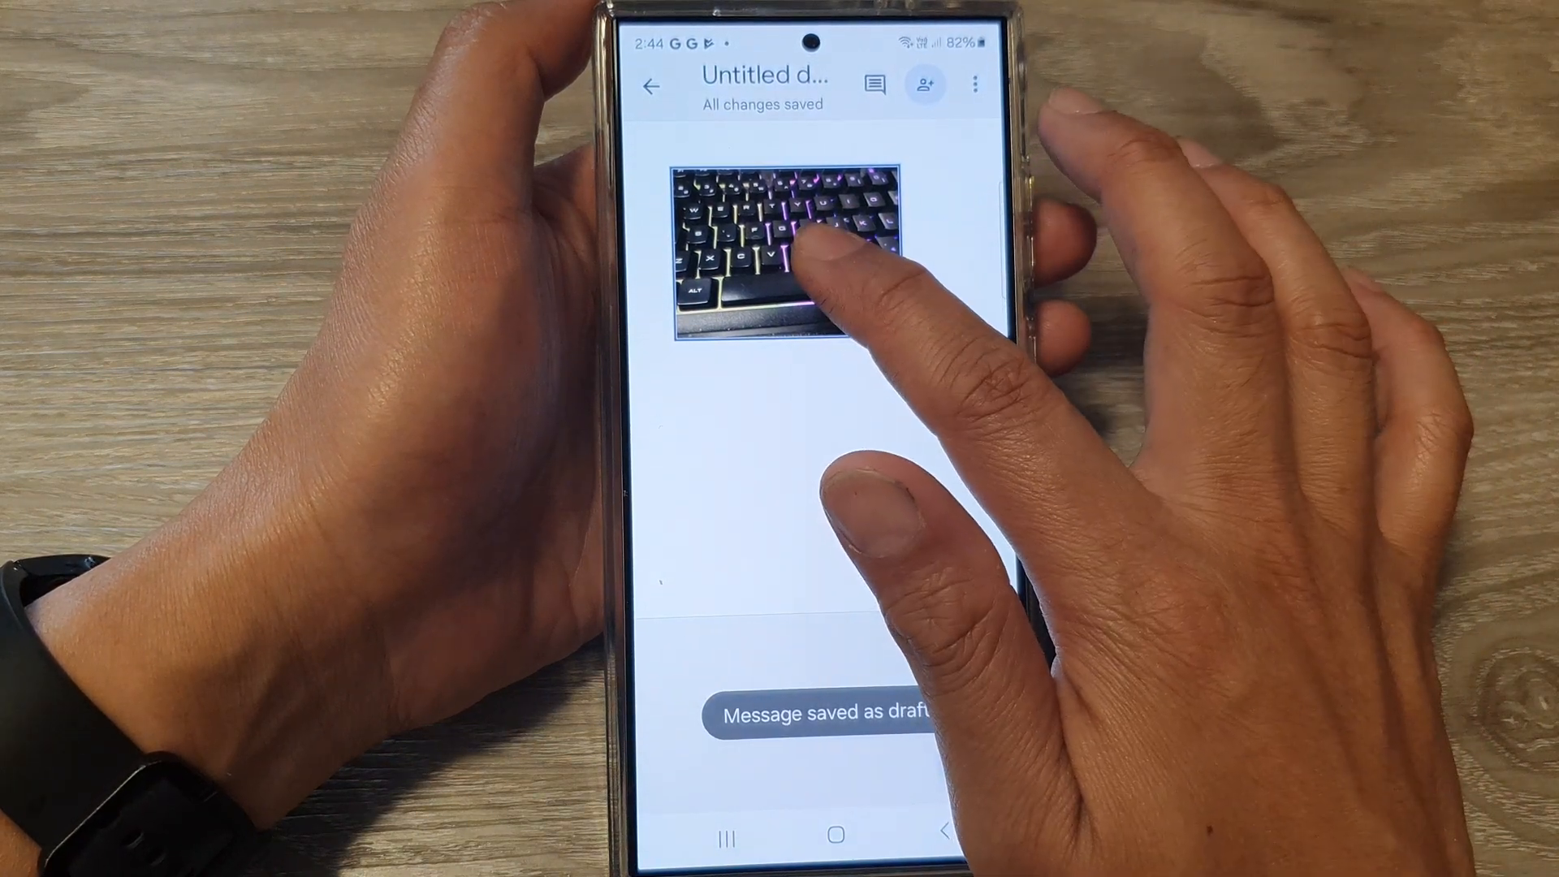
- Shrink the keyboard photo in the Docs document and copy it again
{"action": "left_click", "coordinate": [786, 248]}
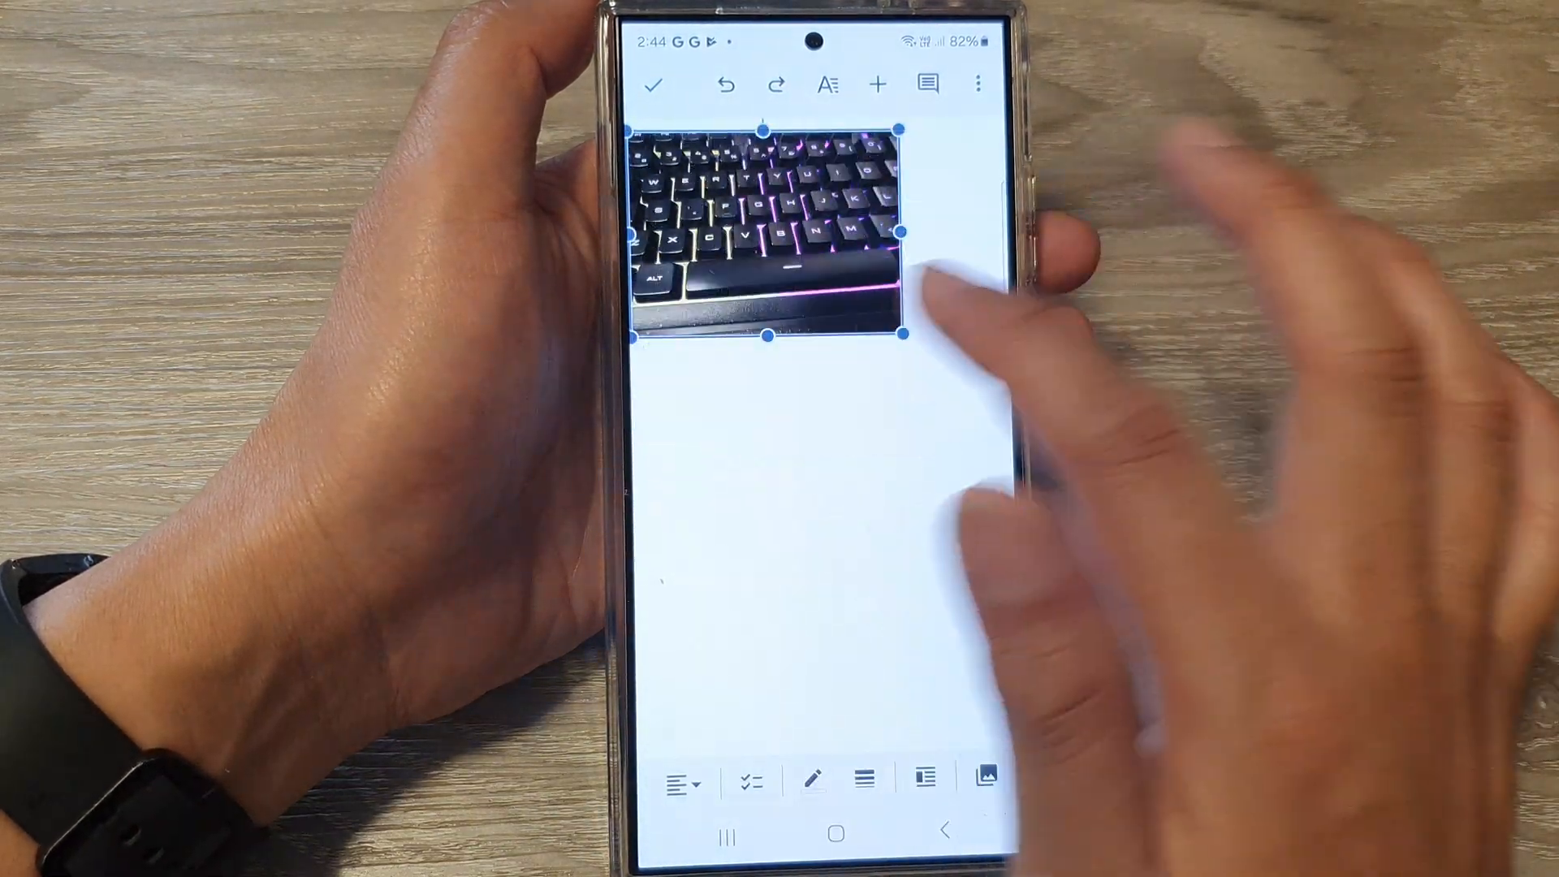
{"action": "left_click", "coordinate": [652, 84]}
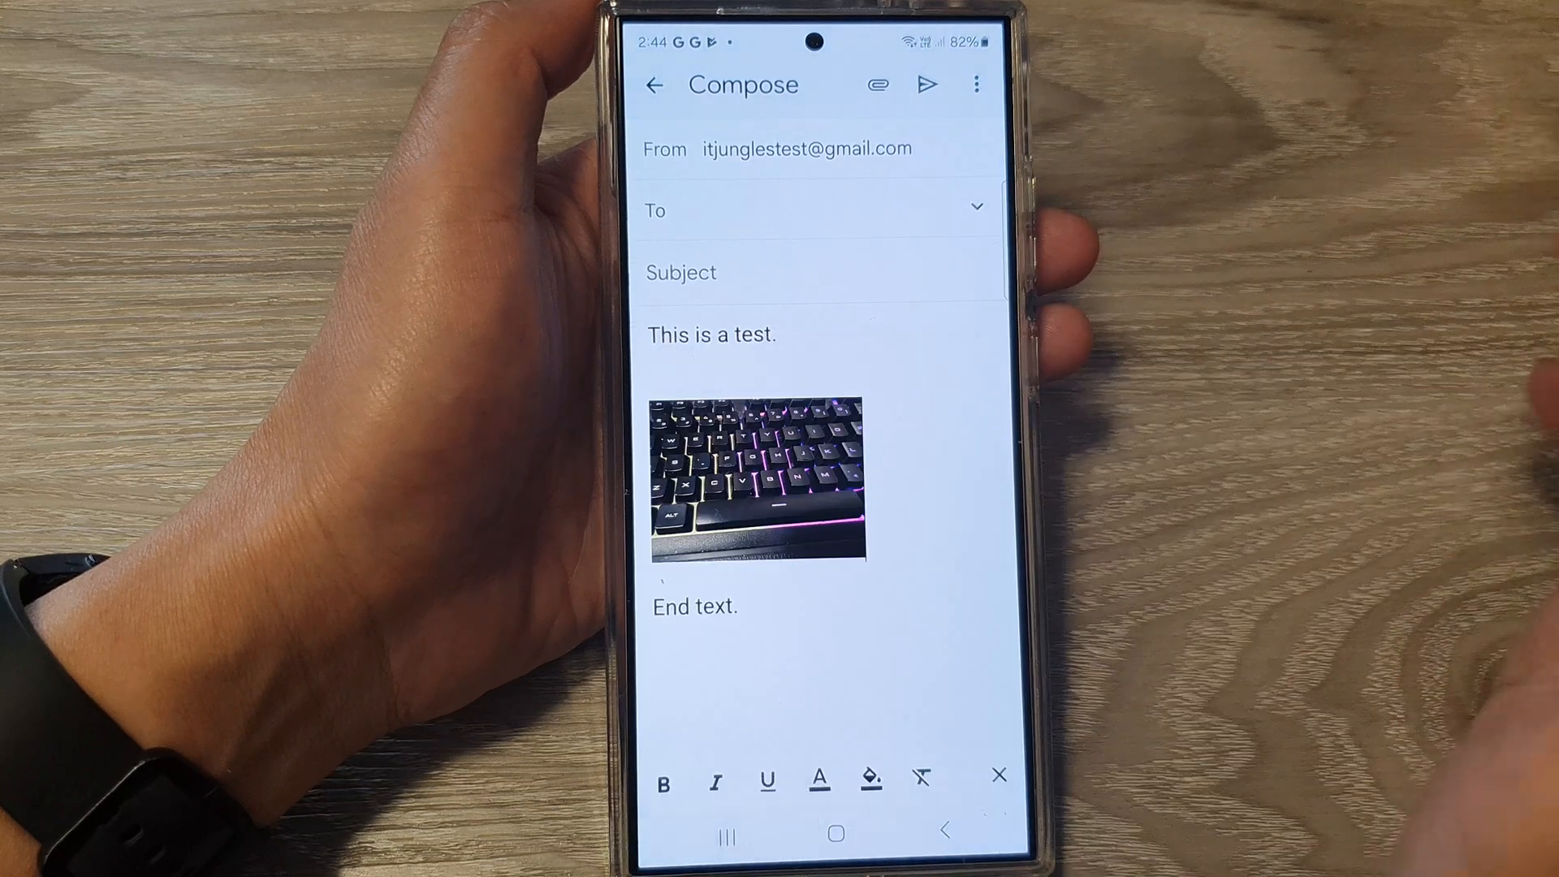
{"action": "mouse_move", "coordinate": [945, 487]}
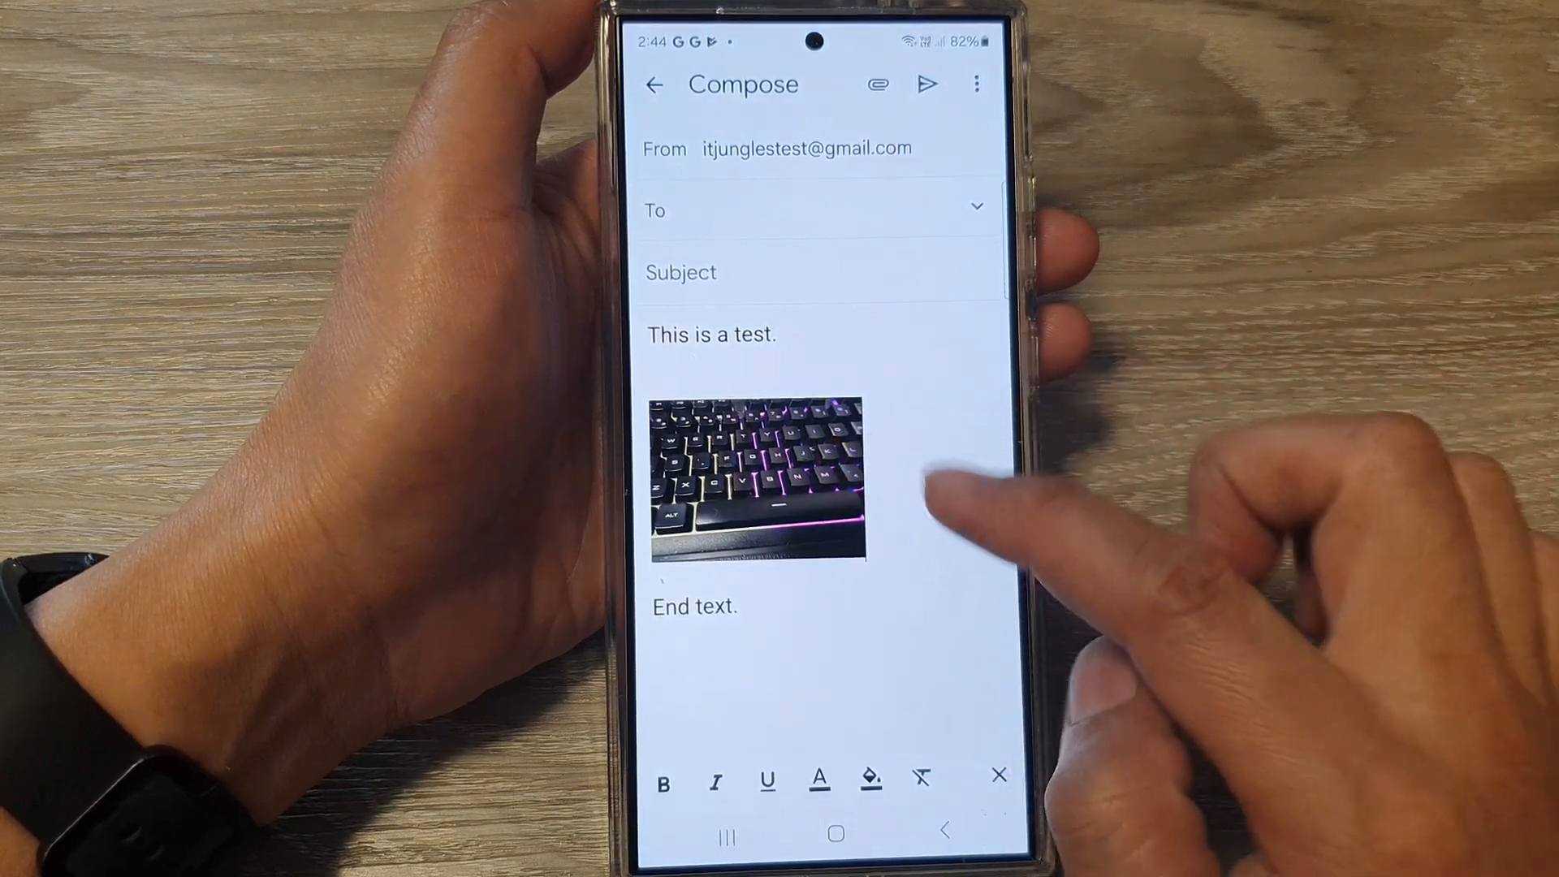